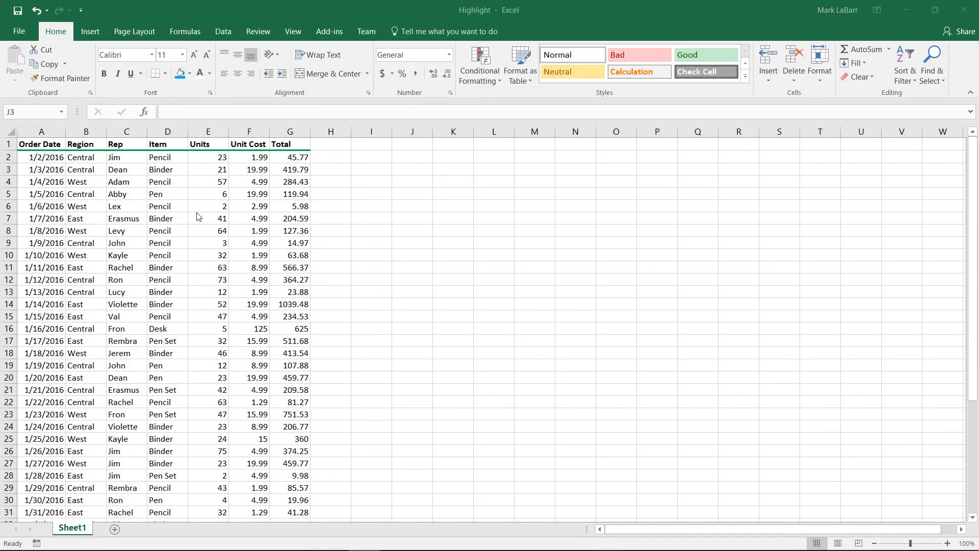
mouse_move(292, 163)
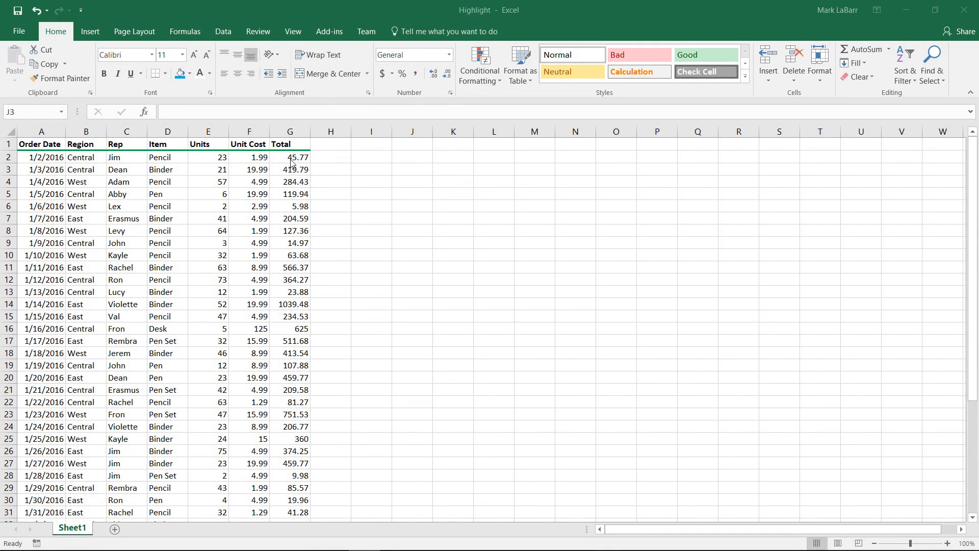
mouse_move(89, 176)
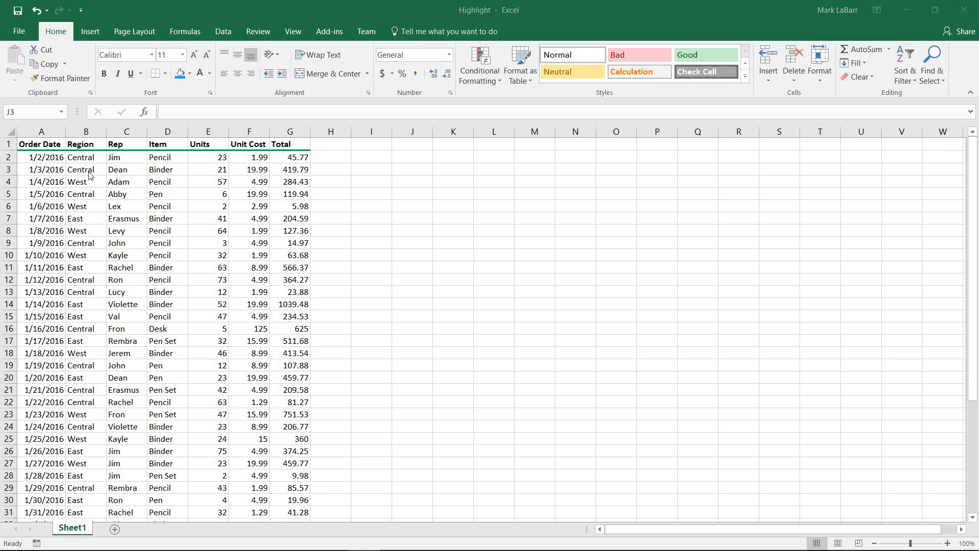
Review the sales table, pointing out a rep name and how the row 5 Total is calculated
click(411, 169)
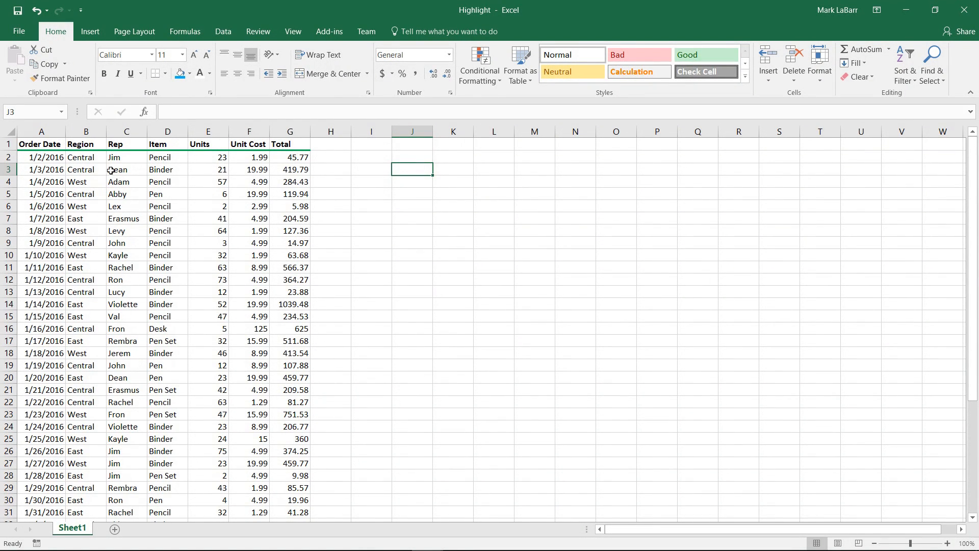
click(126, 158)
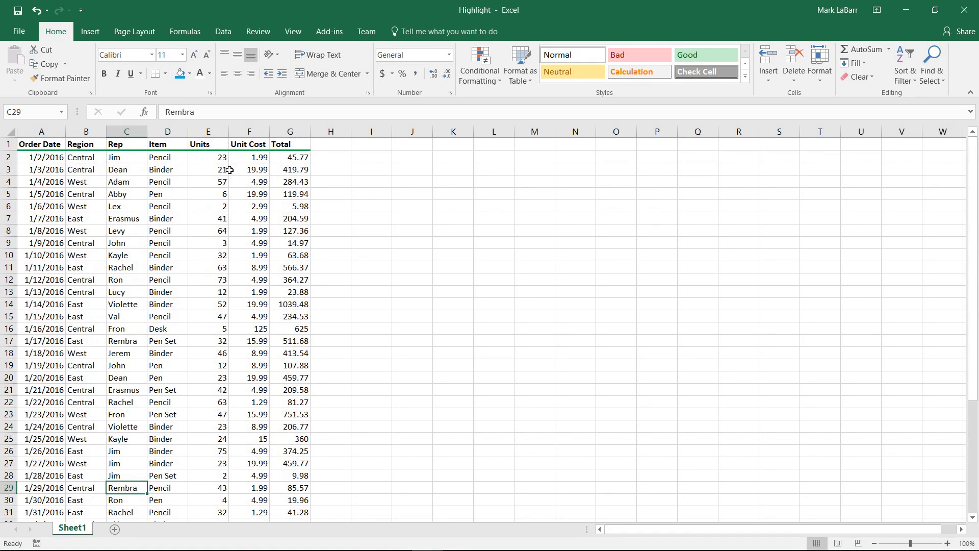
mouse_move(156, 182)
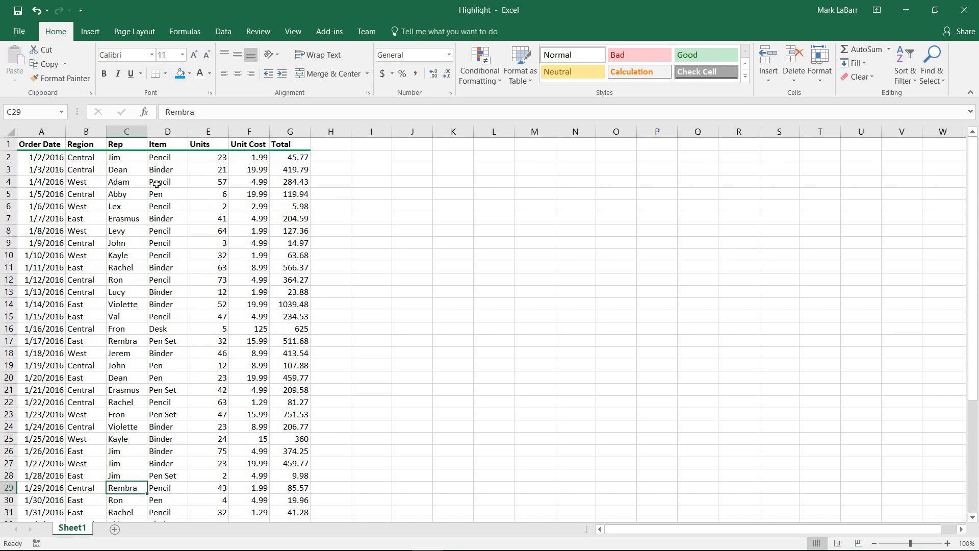
click(289, 194)
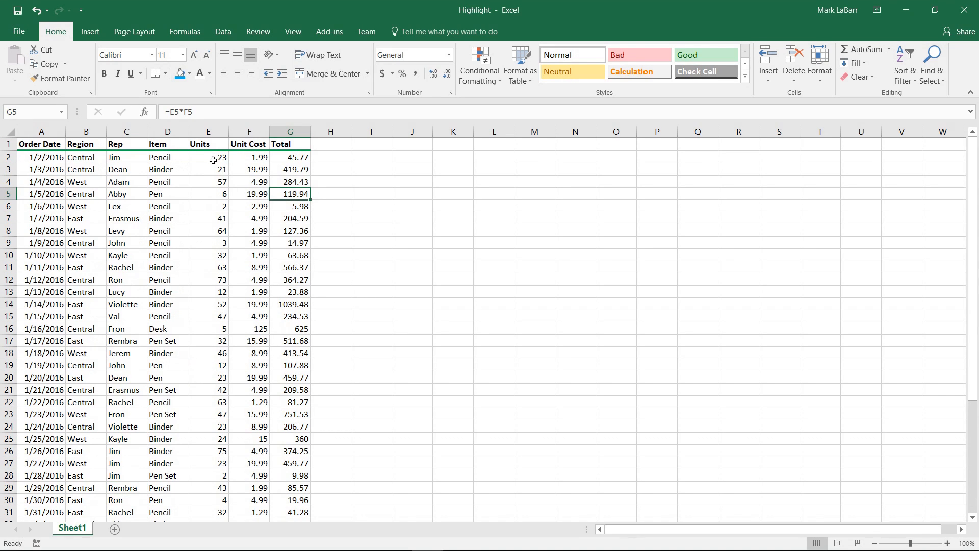
mouse_move(224, 212)
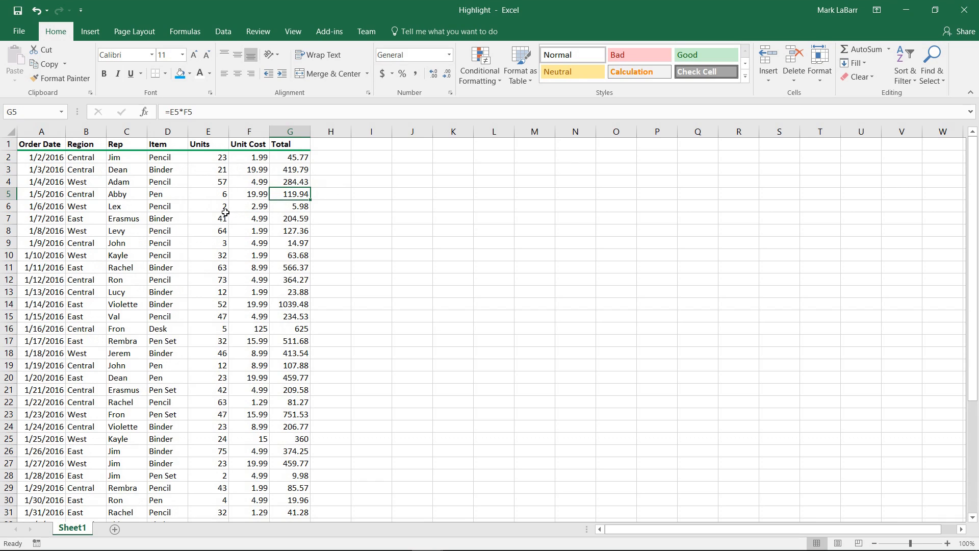
mouse_move(388, 174)
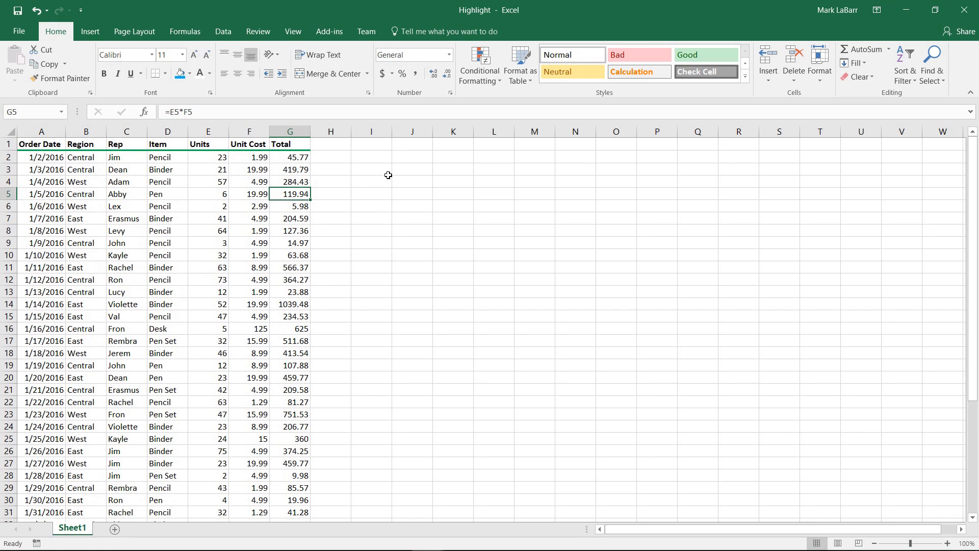
Label I3 'Search:' and make J3 a blue-filled search cell holding Jim
click(370, 170)
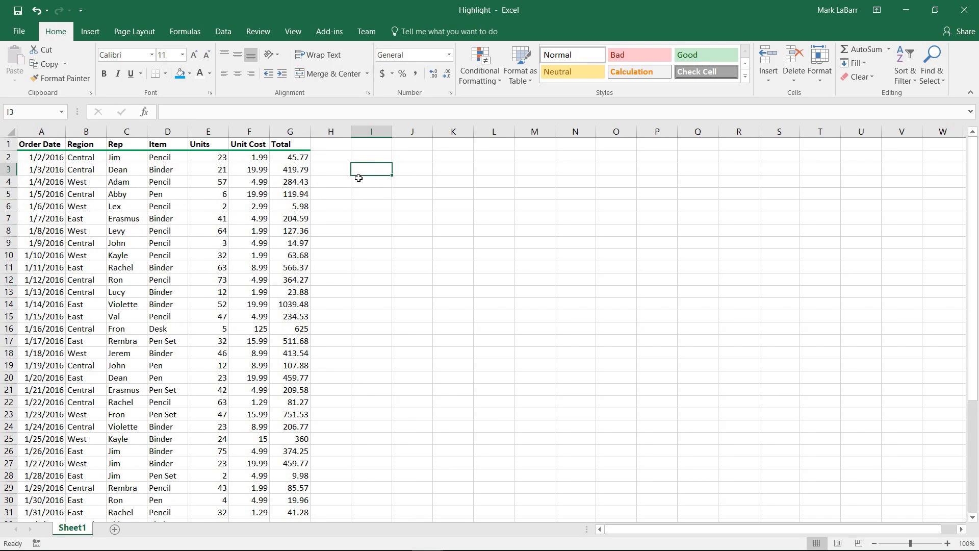
text(Search)
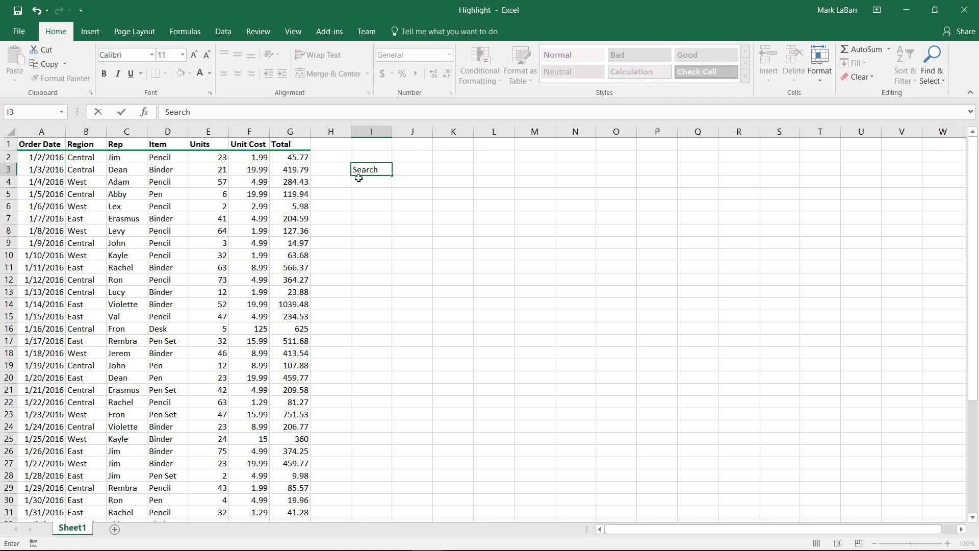
text(:)
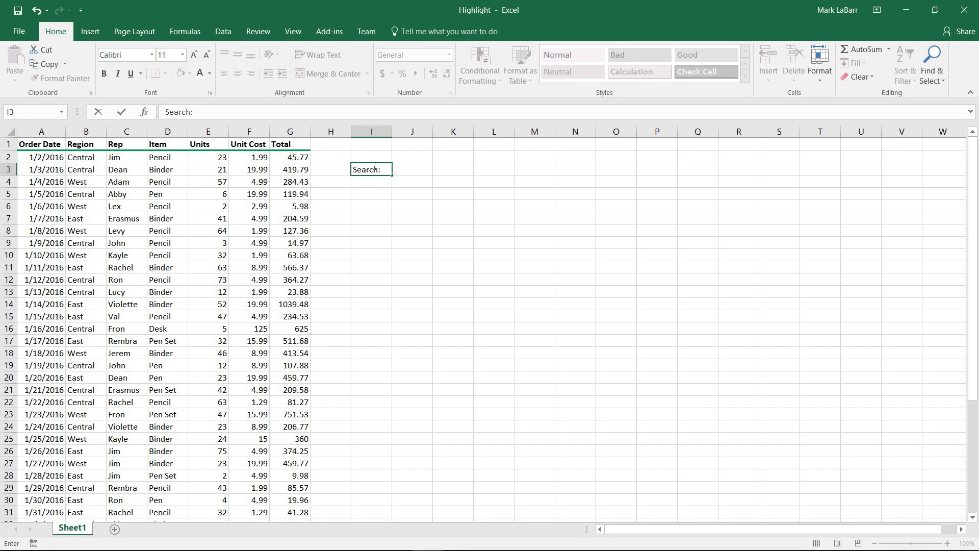
click(411, 169)
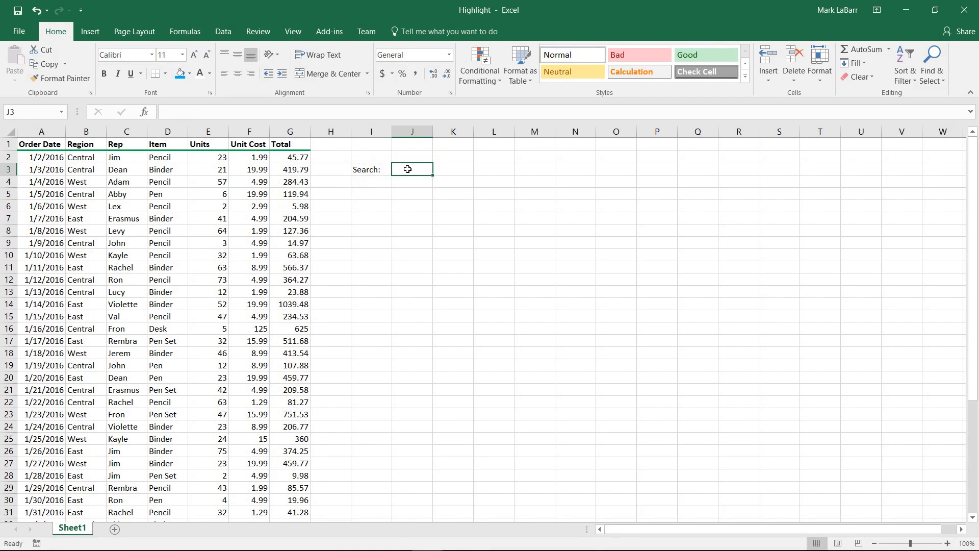
mouse_move(407, 181)
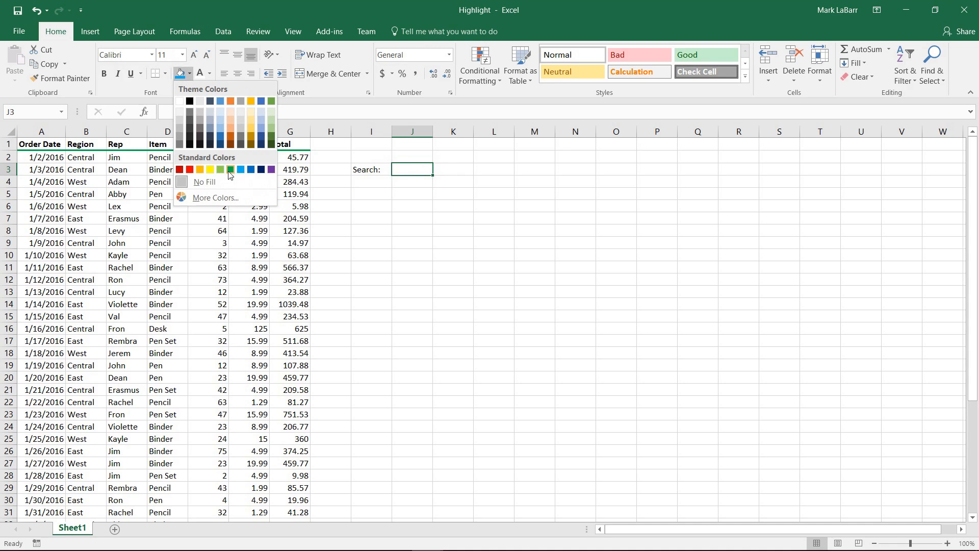
click(240, 169)
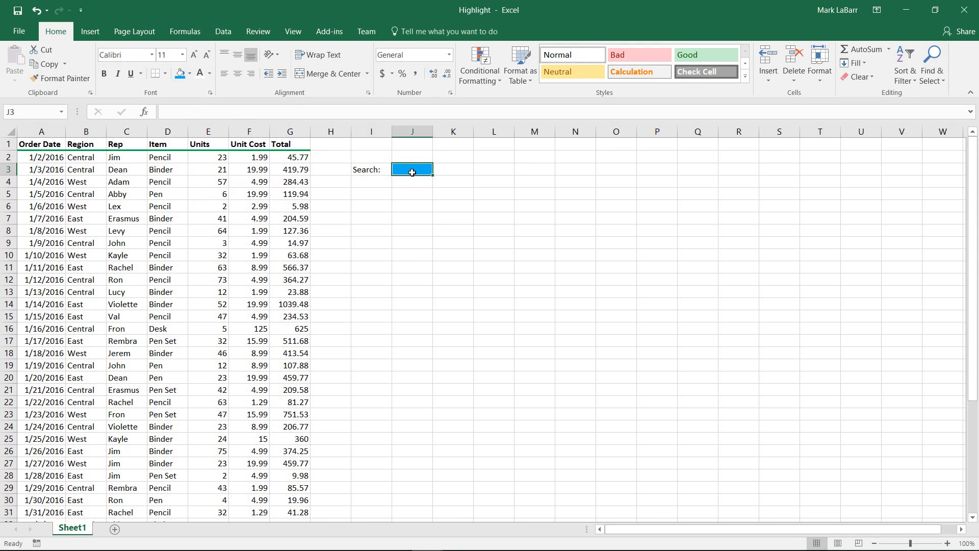
text(Jim)
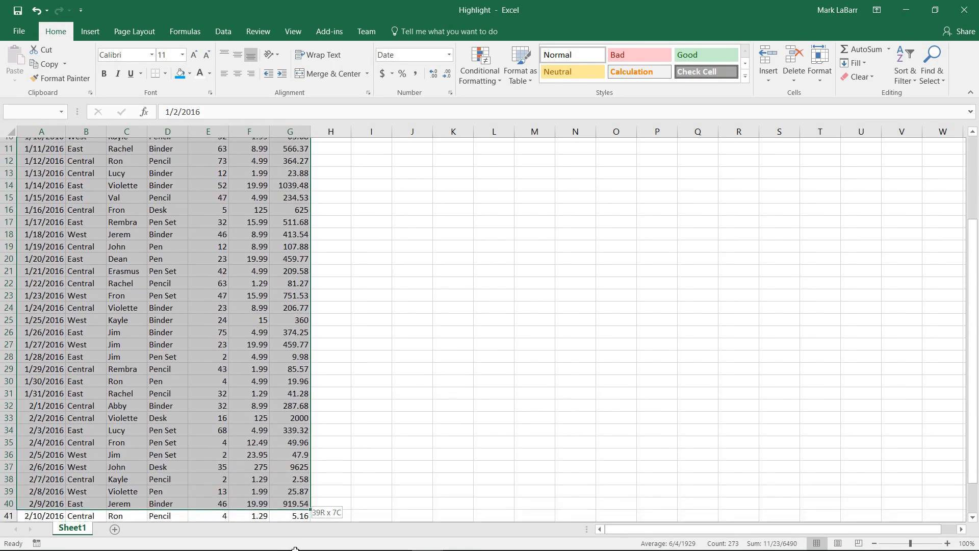
Select the sales data A2:G44 and bring up Conditional Formatting for it
scroll(down, 3)
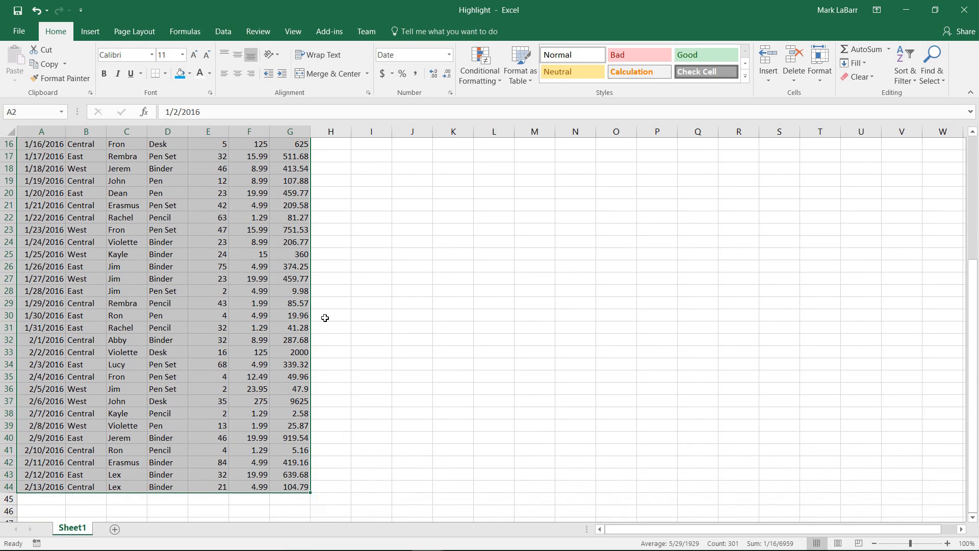
click(478, 65)
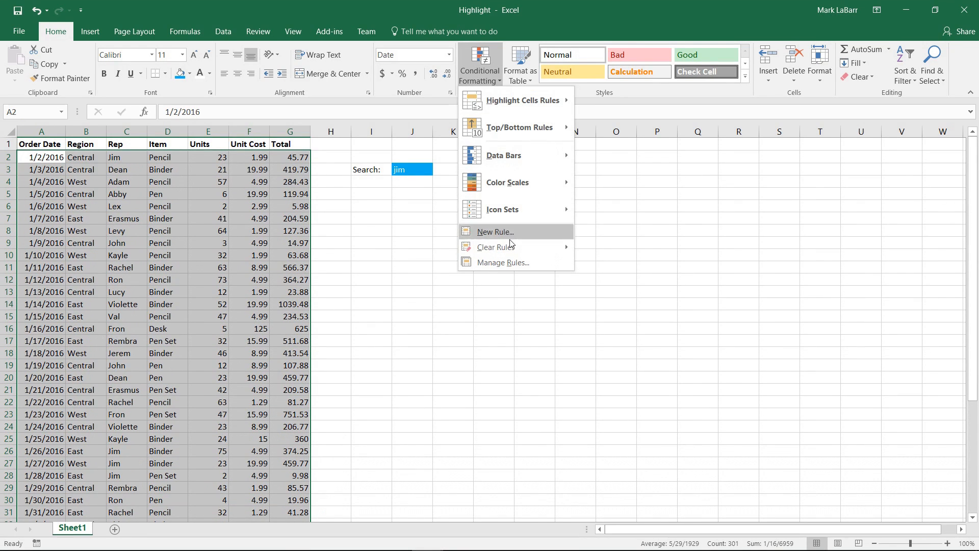
Start a formula-based formatting rule beginning =SEARCH($J$3, ...)
click(493, 231)
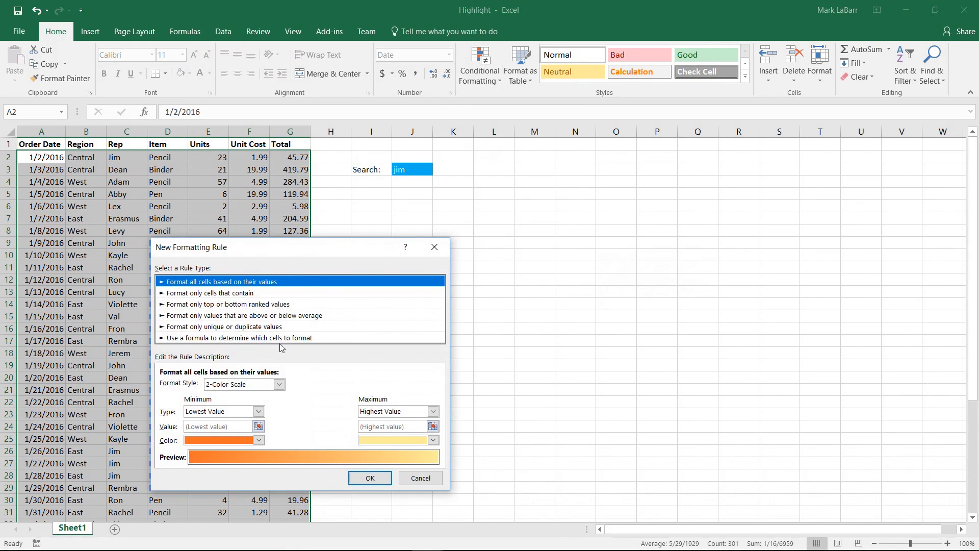
click(248, 346)
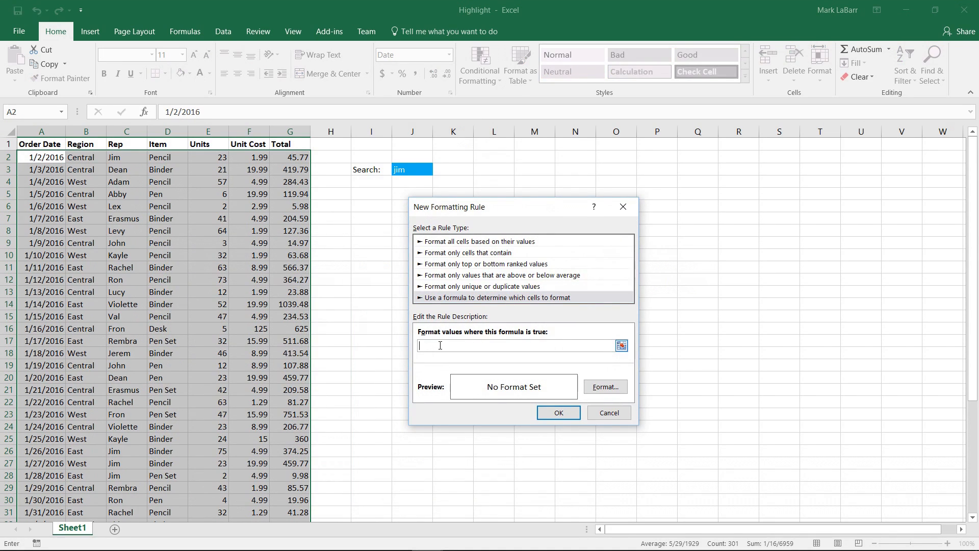
text(=SE)
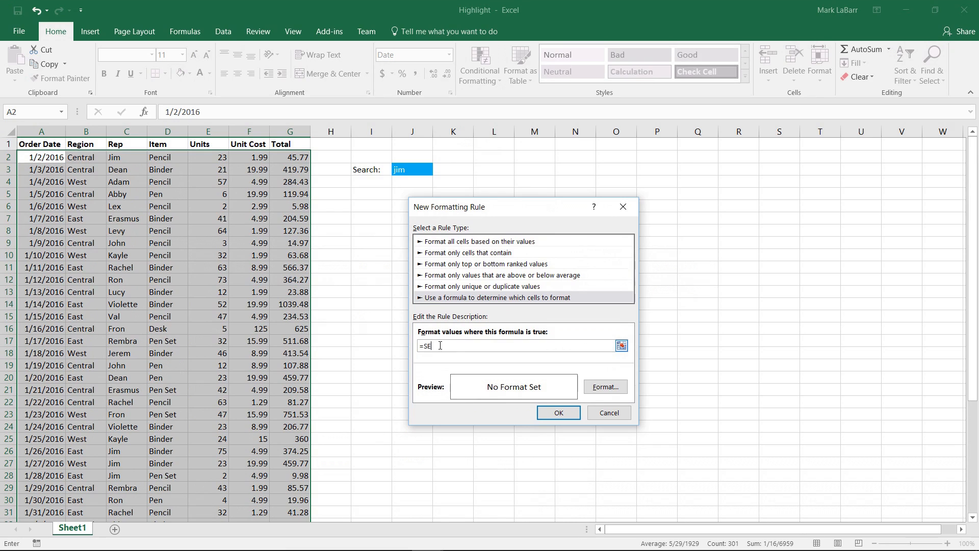
text(ARCH)
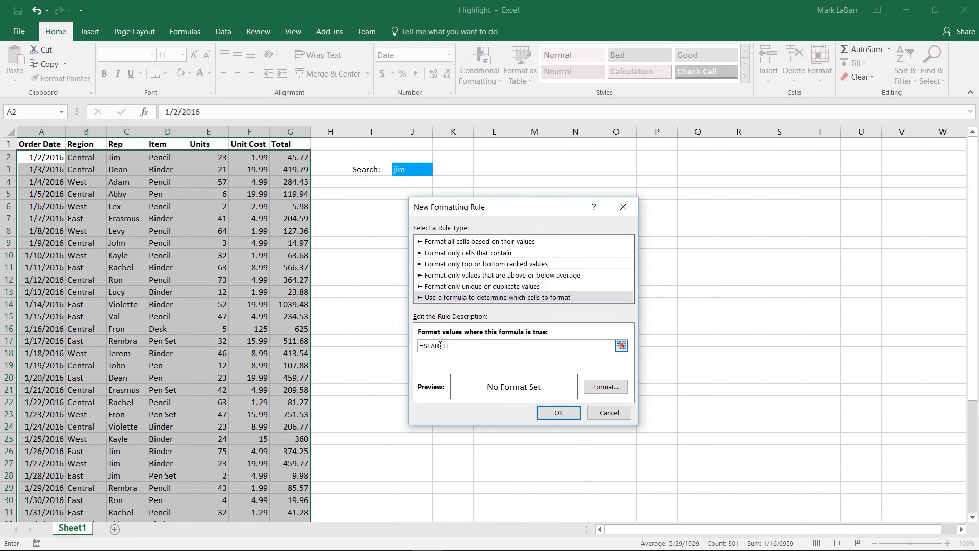
text(($J$3)
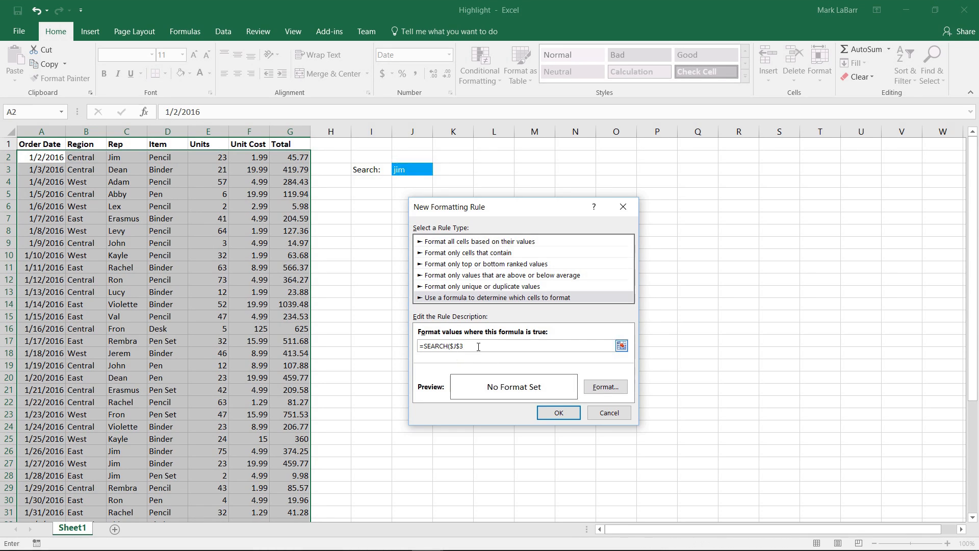
text(,)
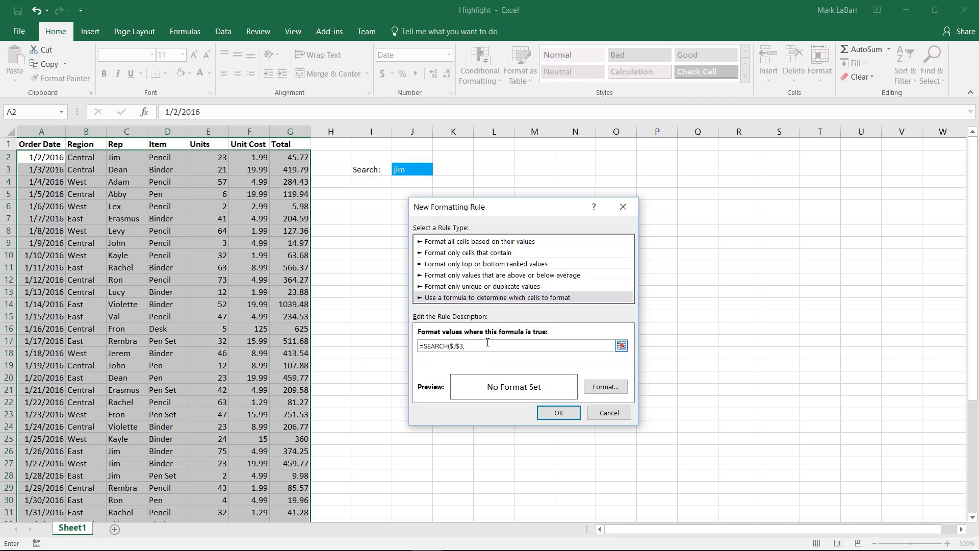
text(,)
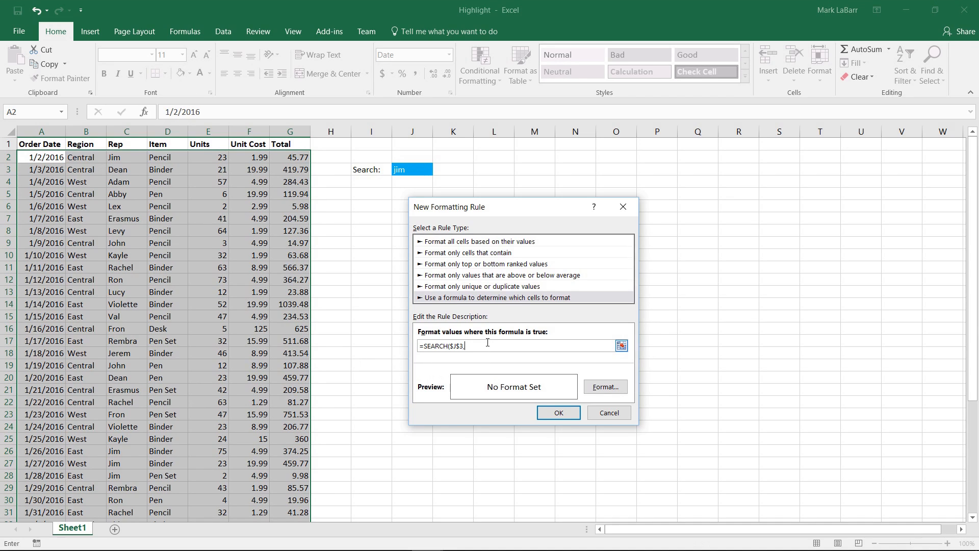
Complete the formula as =SEARCH($J$3,$A2&$B2&$C2&$D2&$E2&$F2&$G2)
text($)
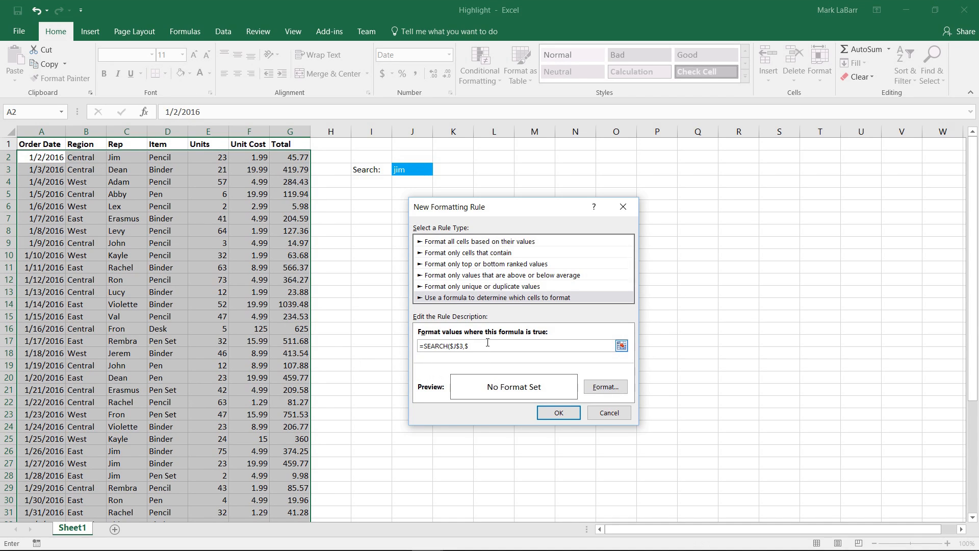
text(A)
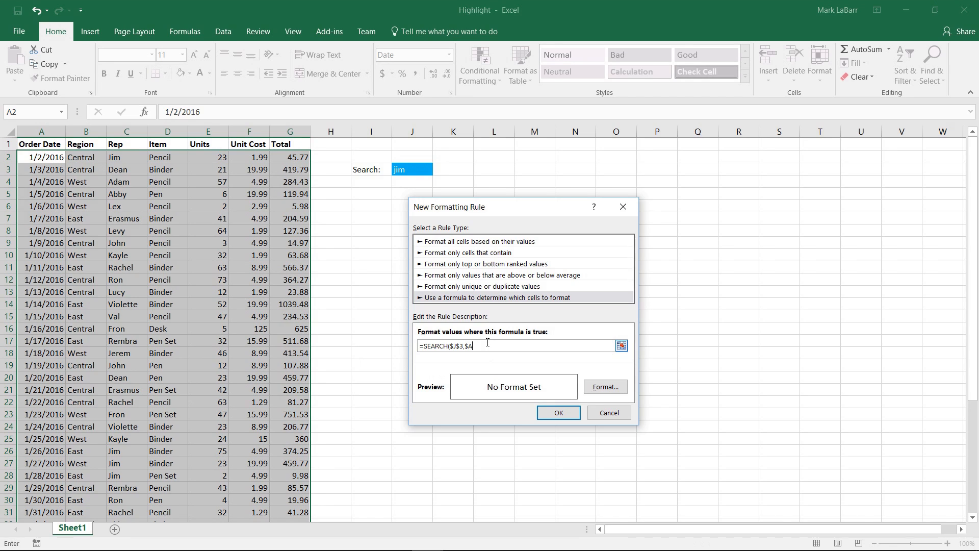
text(2)
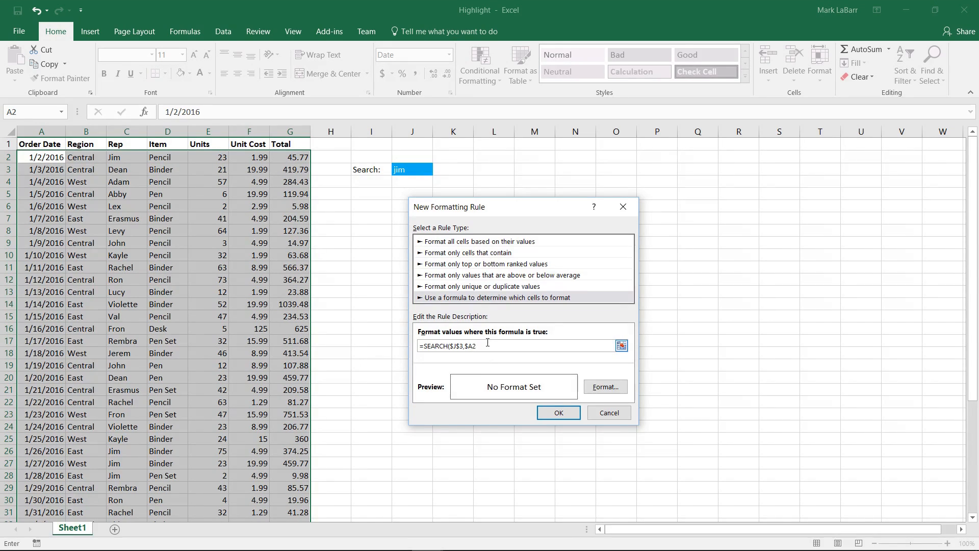
text(&)
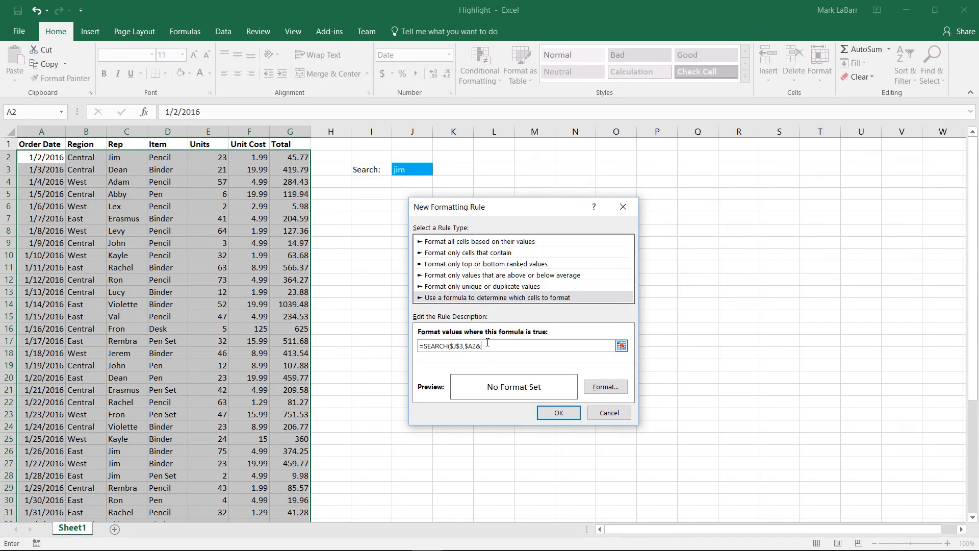
text($)
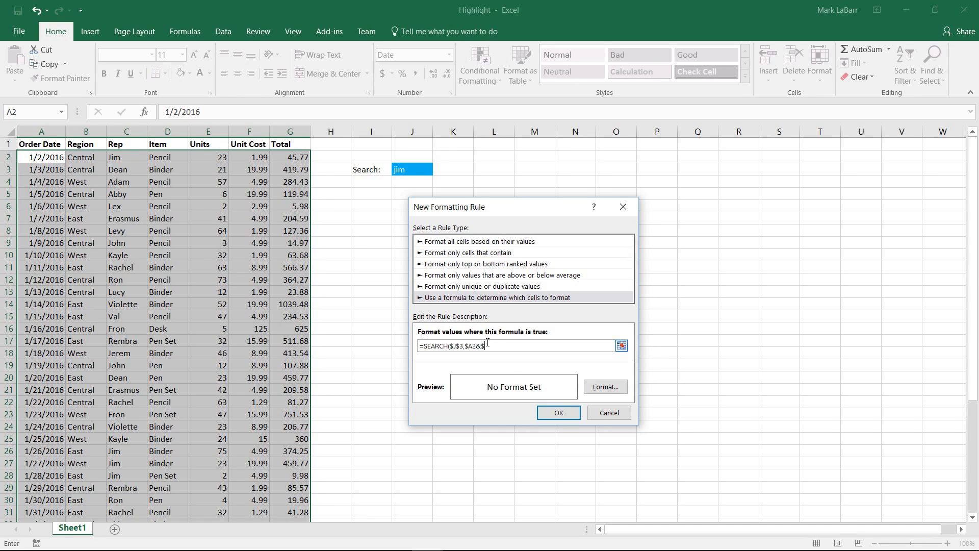
text(B2)
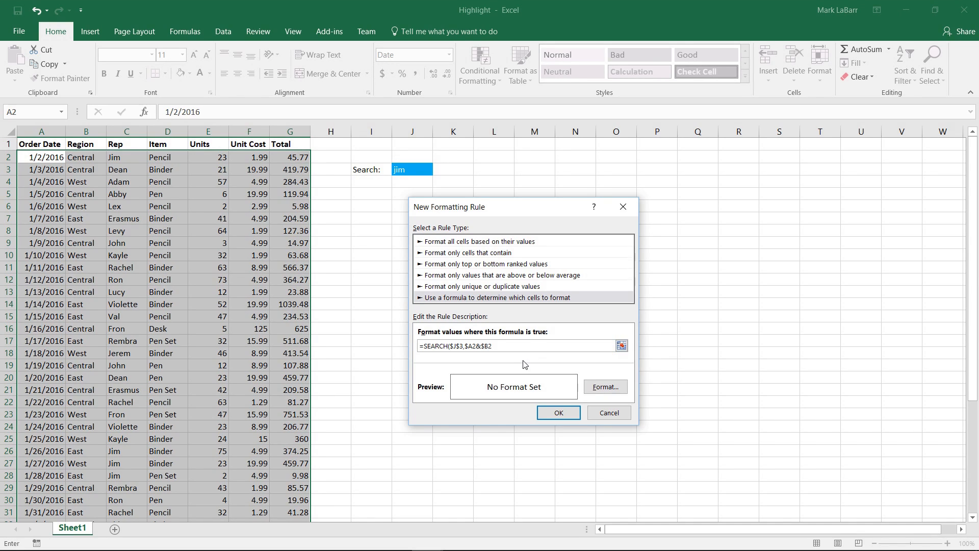
text(&$C2&$D2)
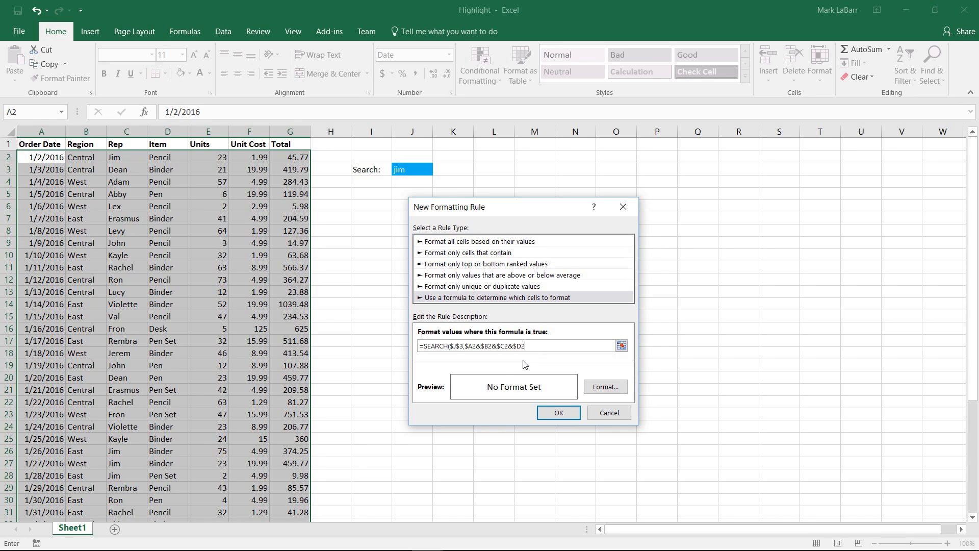
text(&$E2&$F2&)
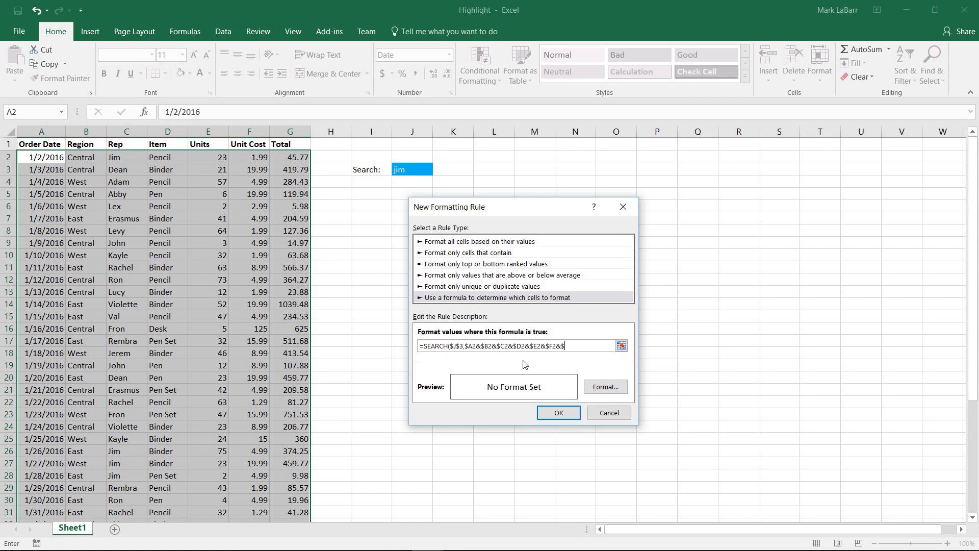
text($G2)
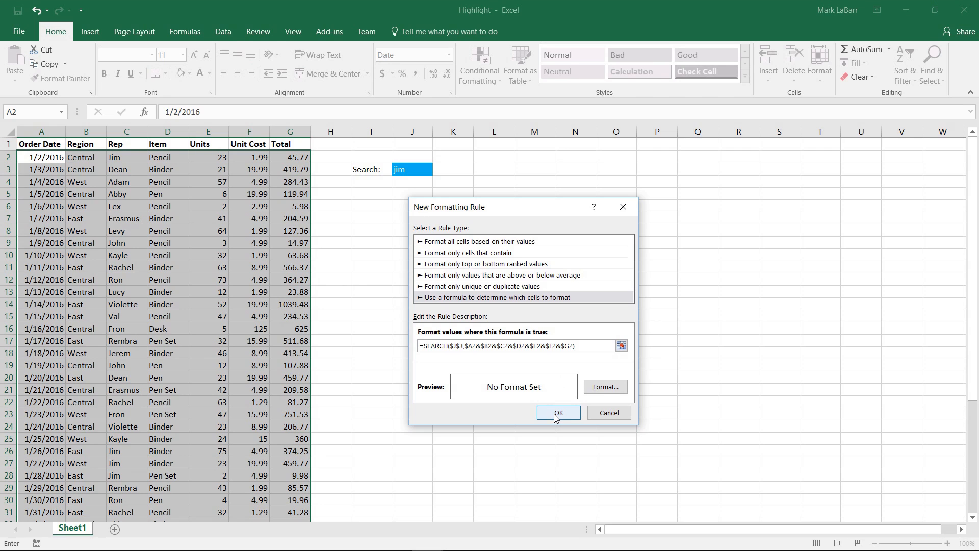
Give the rule a bright blue fill and create it so Jim rows highlight
click(603, 385)
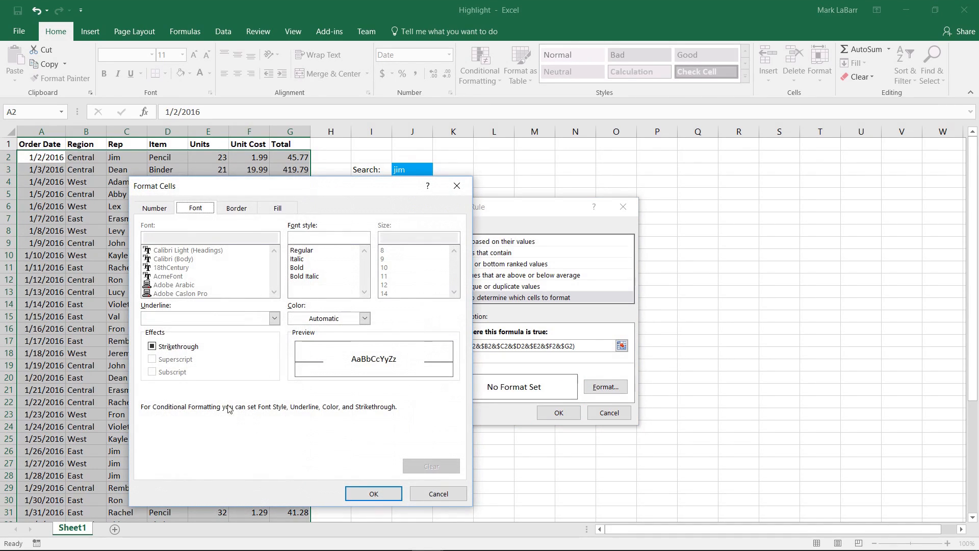
click(365, 318)
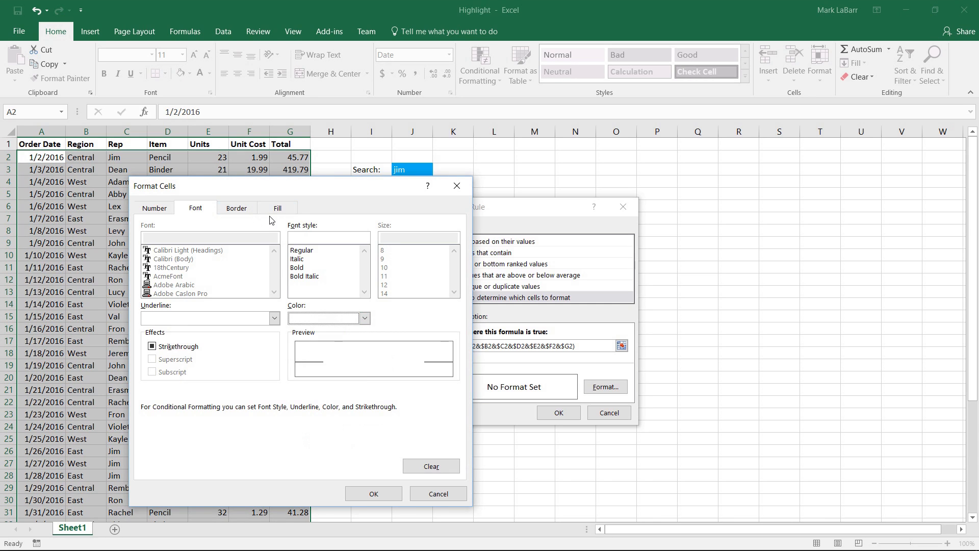
click(277, 208)
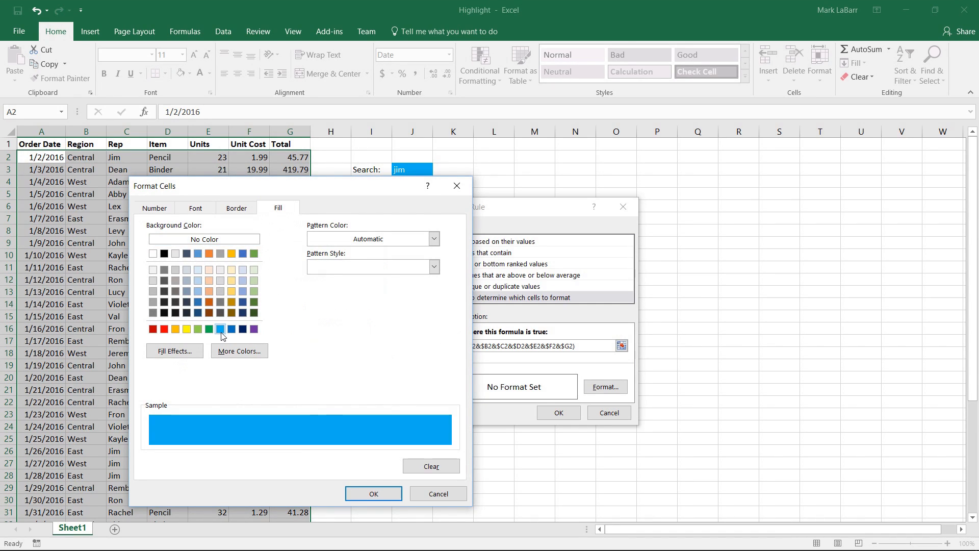
click(373, 493)
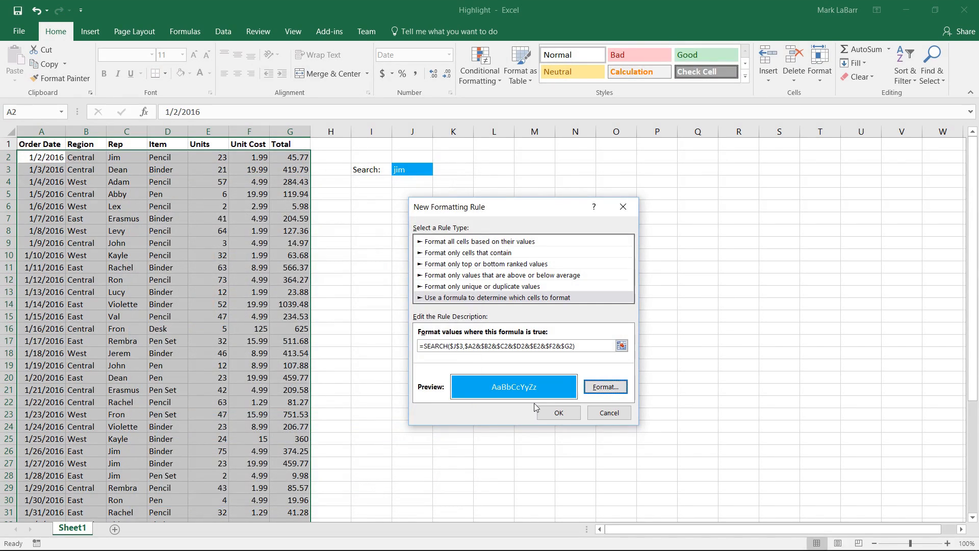
click(557, 412)
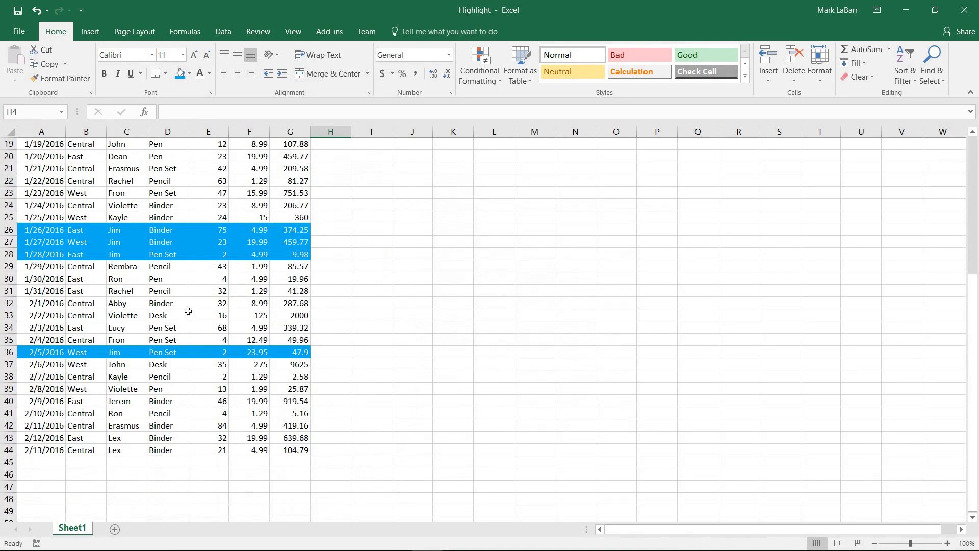
Test search terms jim, pen and bin in J3, watching matching rows turn blue
text(jim)
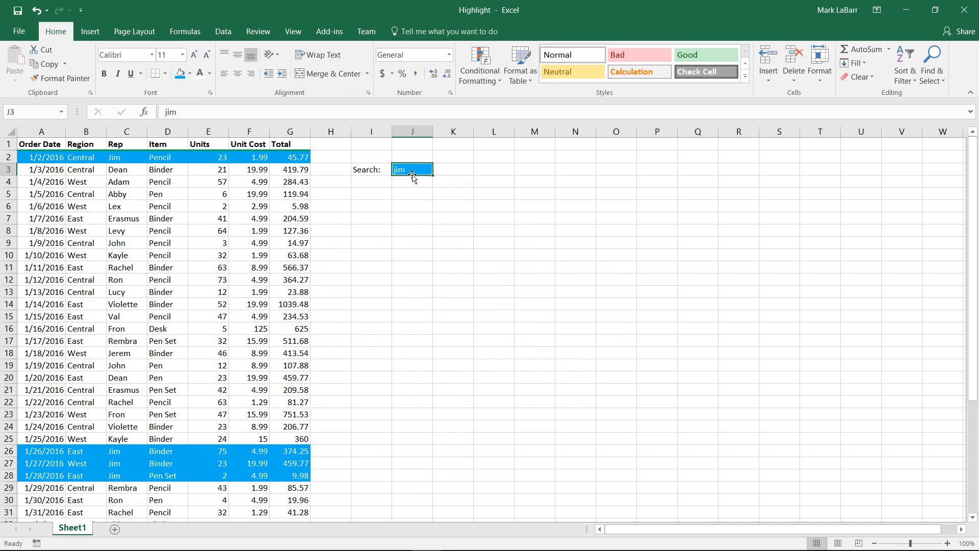
text(JI)
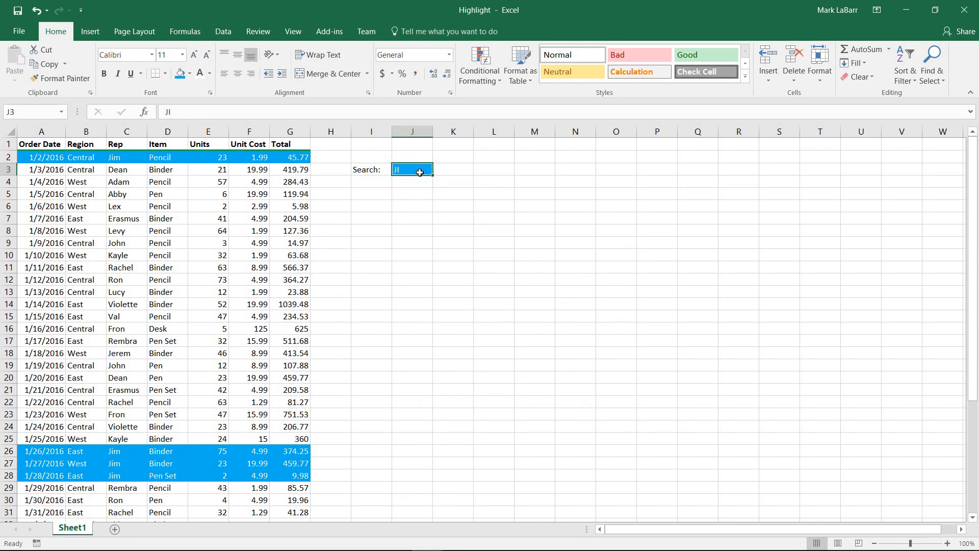
text(pen)
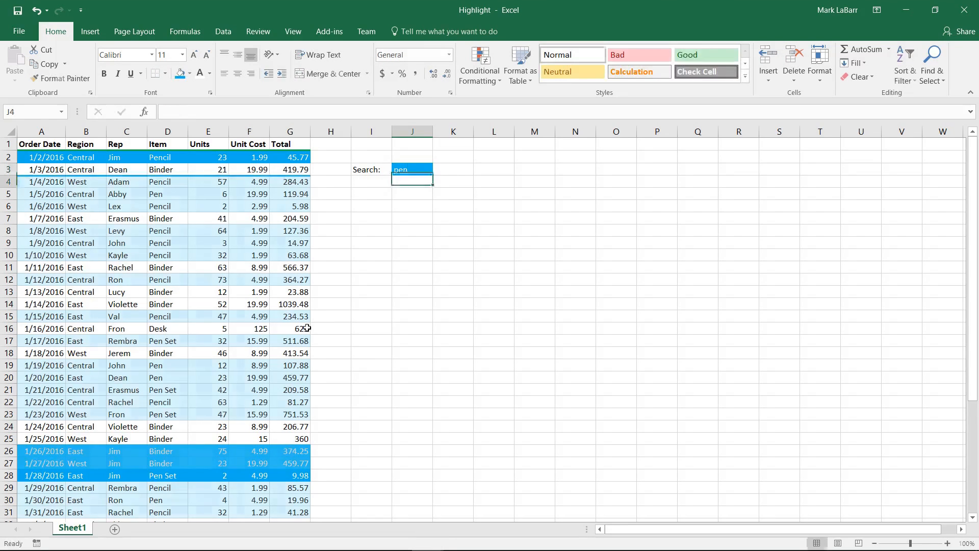
click(411, 169)
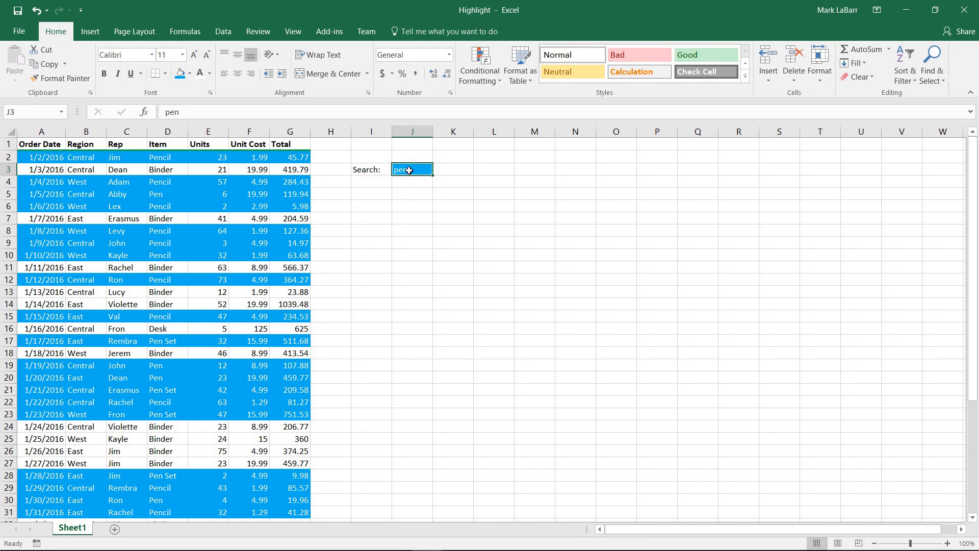
text(bin)
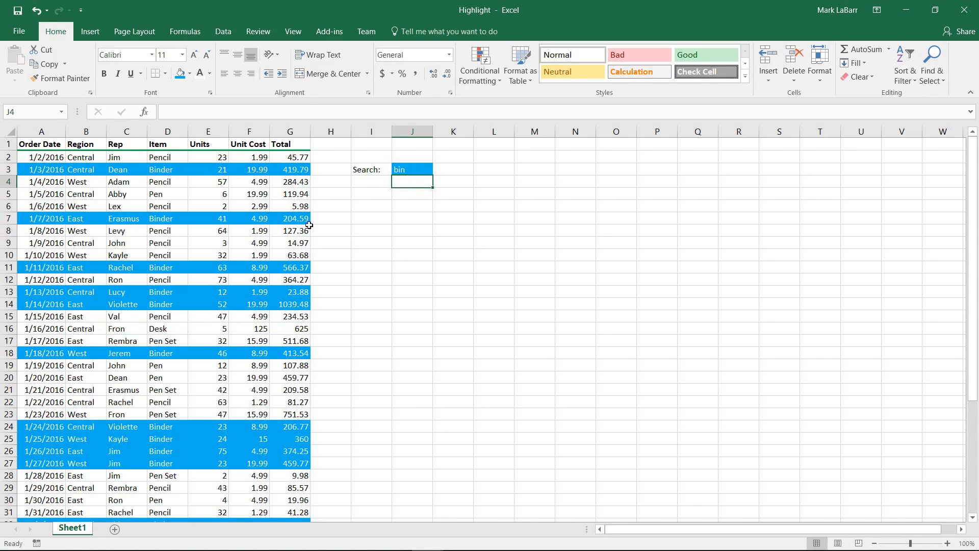
mouse_move(201, 327)
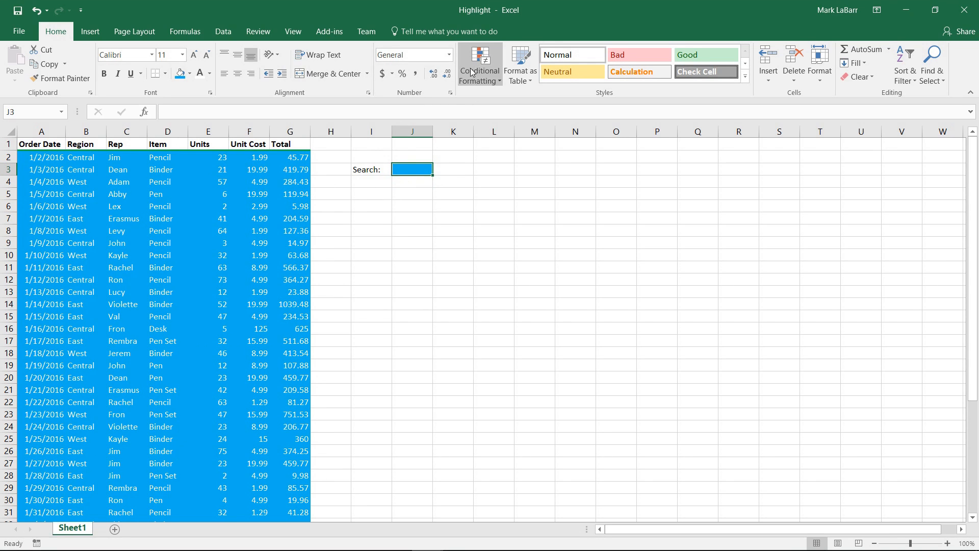
mouse_move(508, 263)
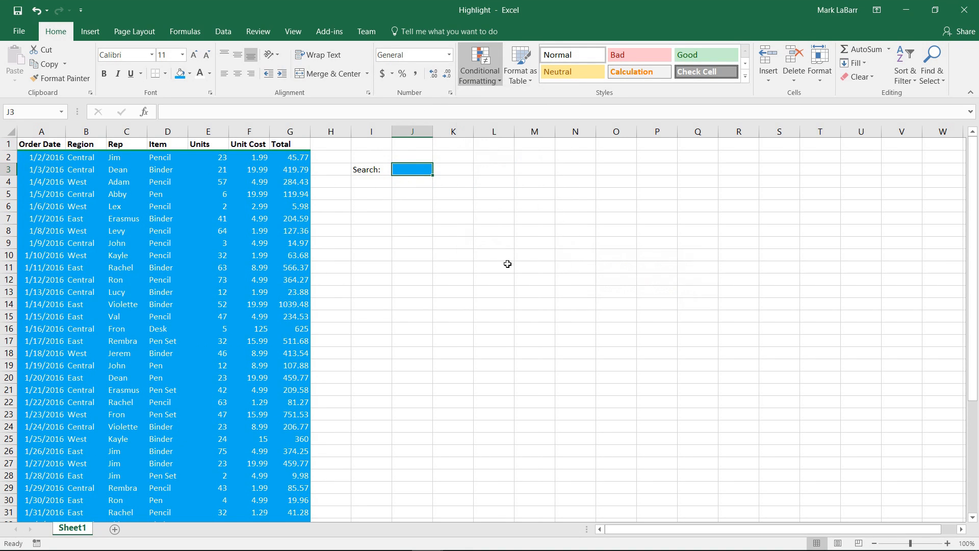
With J3 cleared, manage rules for This Worksheet and edit the search rule
click(479, 64)
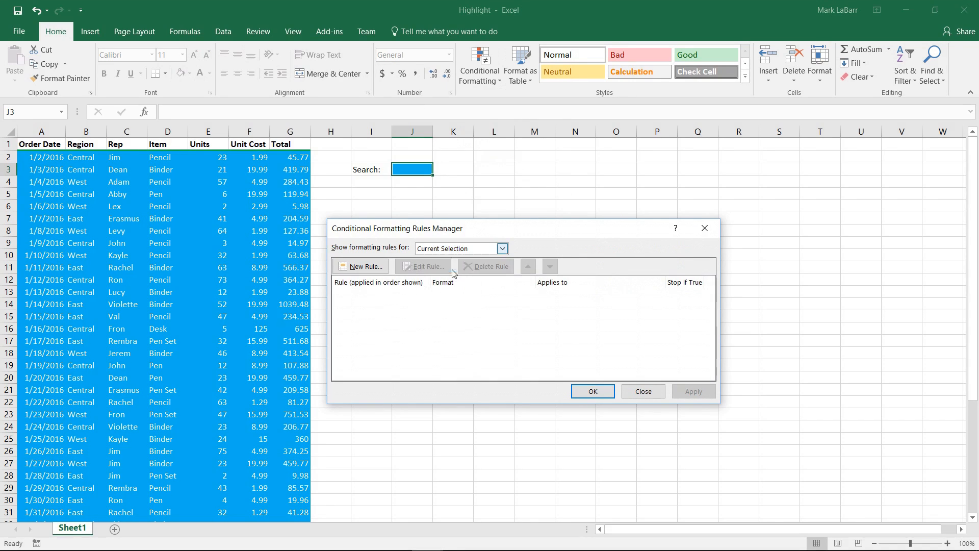
click(460, 248)
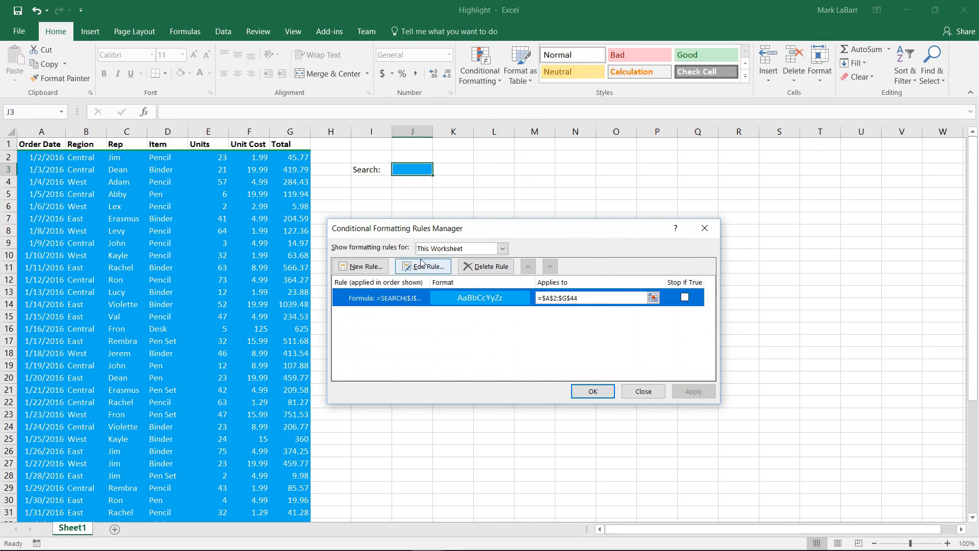
click(423, 267)
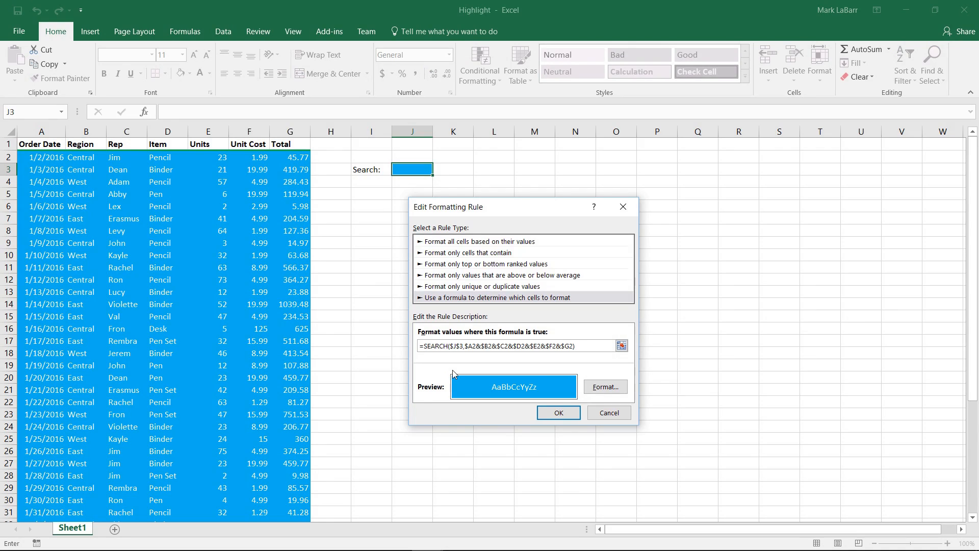
Wrap the formula as =IF(ISBLANK($J$3),0,SEARCH(...)) and confirm the edit
text(IF()
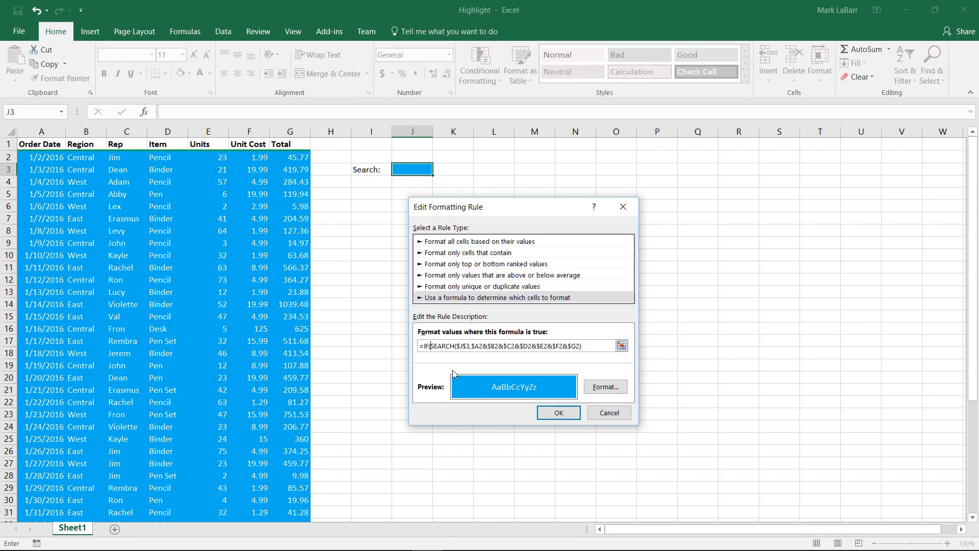
text(ISBLANK)
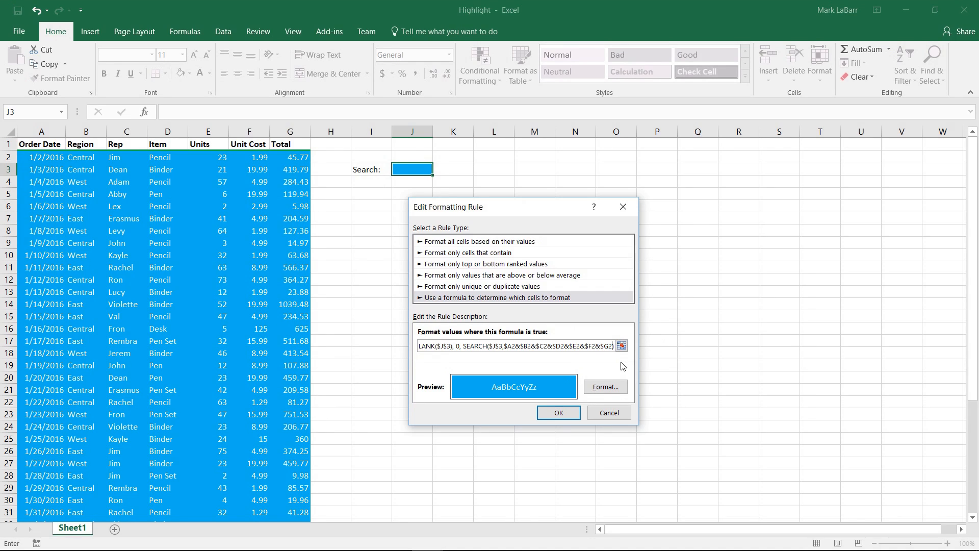
click(557, 412)
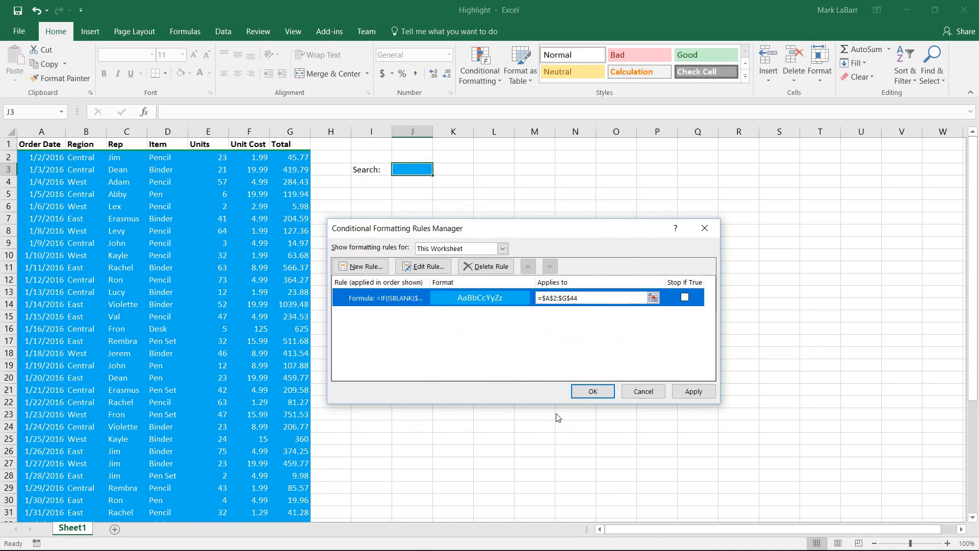
Apply the updated rule and verify that searching abby highlights only row 5
click(592, 391)
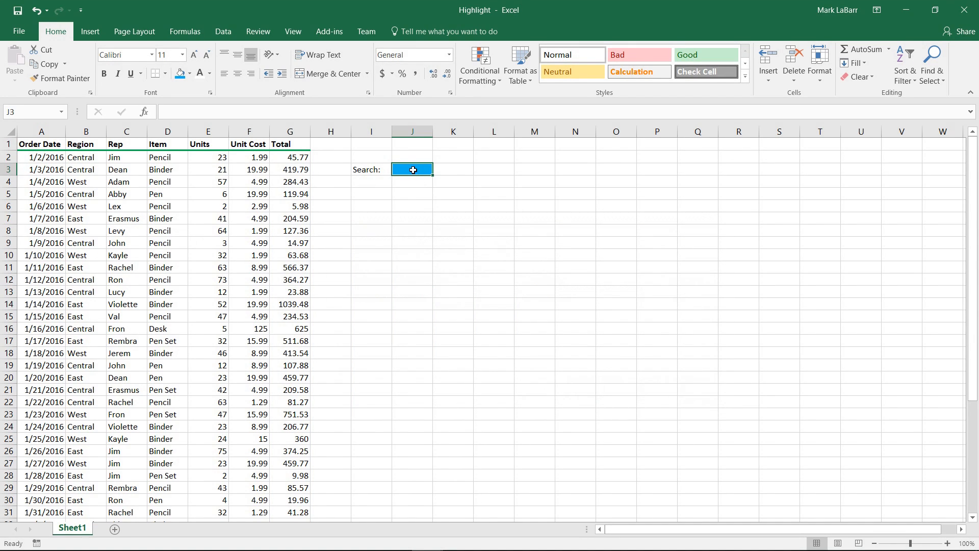
text(abby)
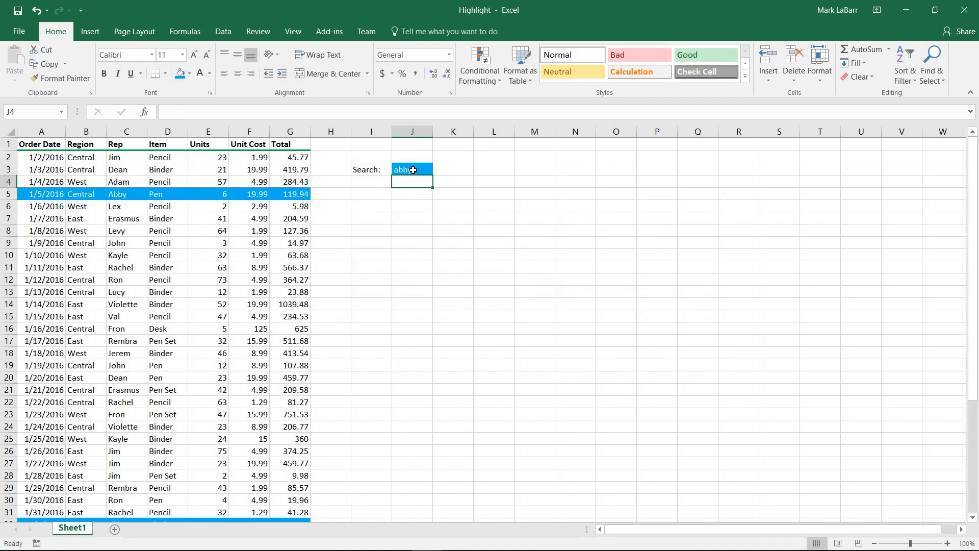